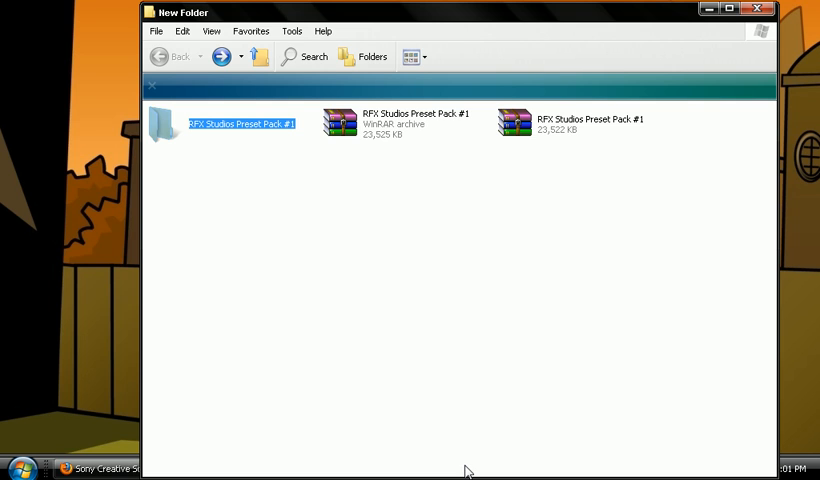
pyautogui.moveTo(448, 444)
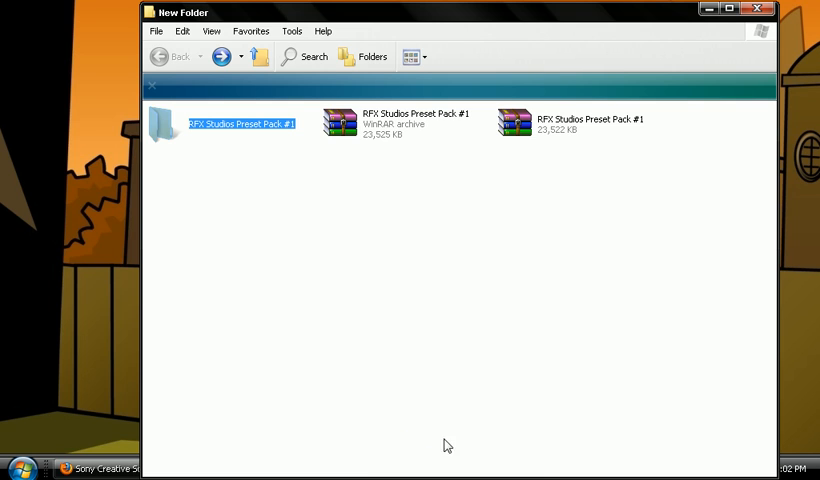
pyautogui.moveTo(680, 324)
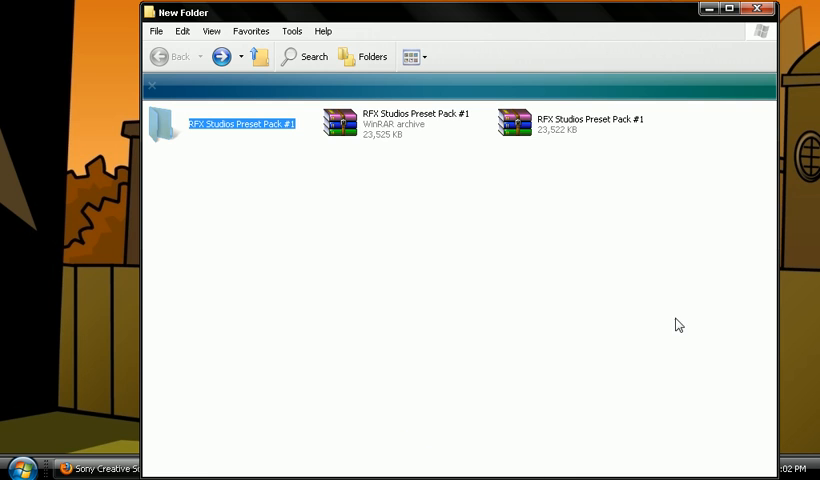
pyautogui.moveTo(508, 232)
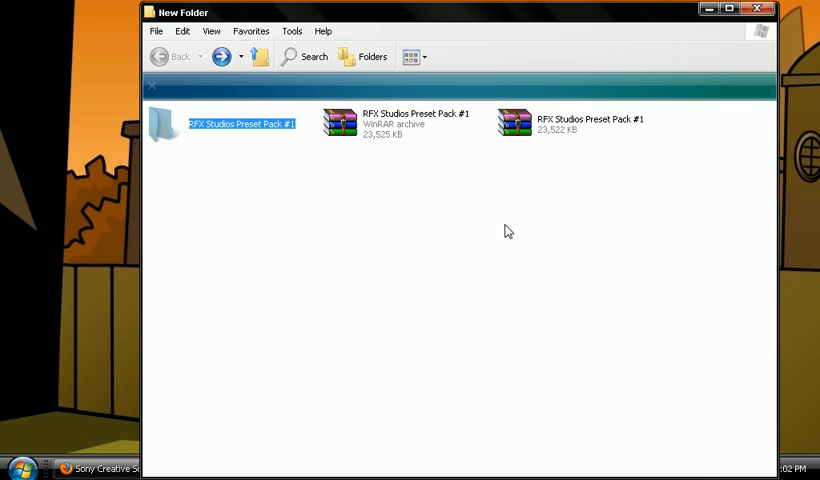
# Commit the rename of the extracted folder as RFX Studios Preset Pack #1.
pyautogui.click(520, 304)
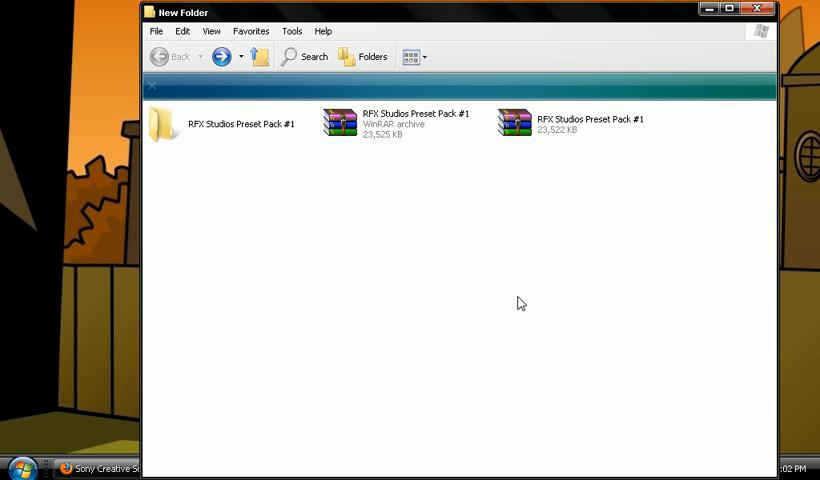
pyautogui.moveTo(516, 296)
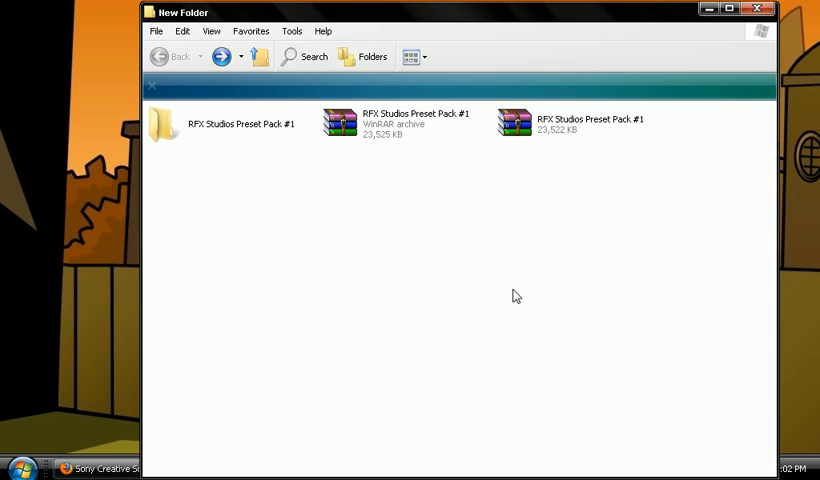
pyautogui.moveTo(392, 232)
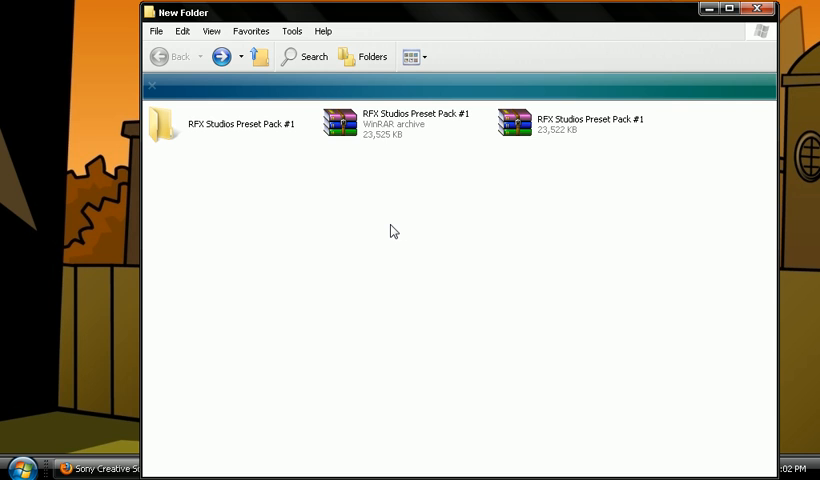
pyautogui.moveTo(196, 134)
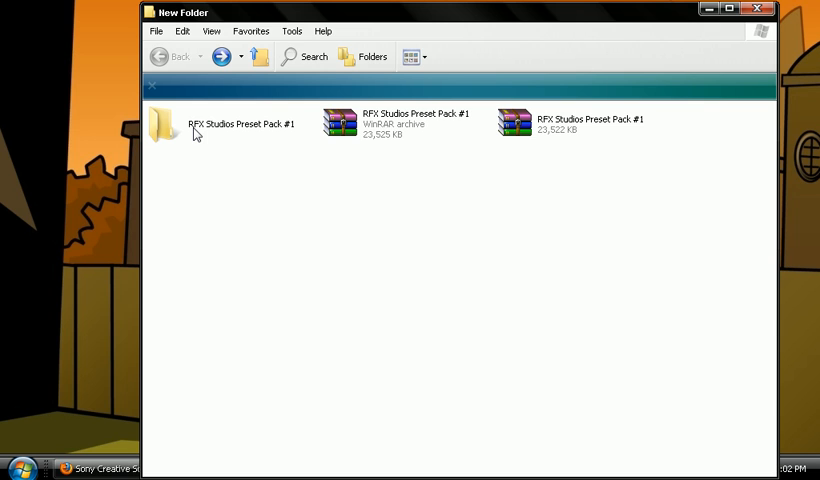
# Enter the RFX Studios Preset Pack #1 folder to reach its Sony Vegas Presets subfolder.
pyautogui.doubleClick(164, 122)
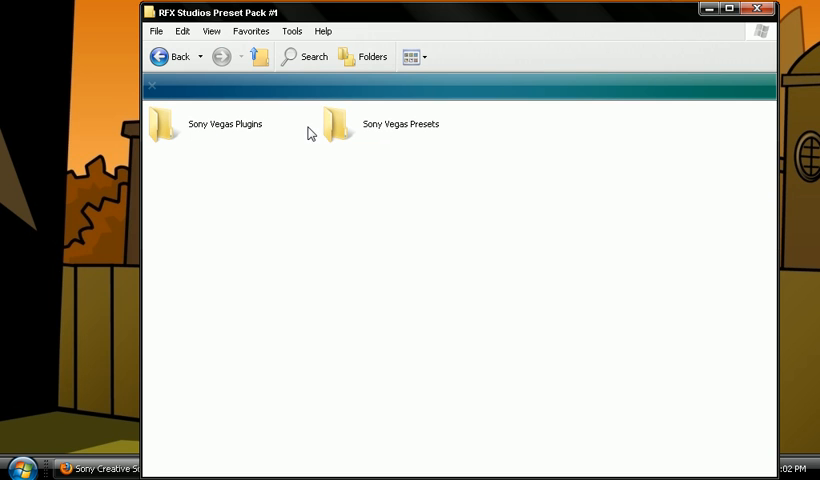
pyautogui.moveTo(332, 130)
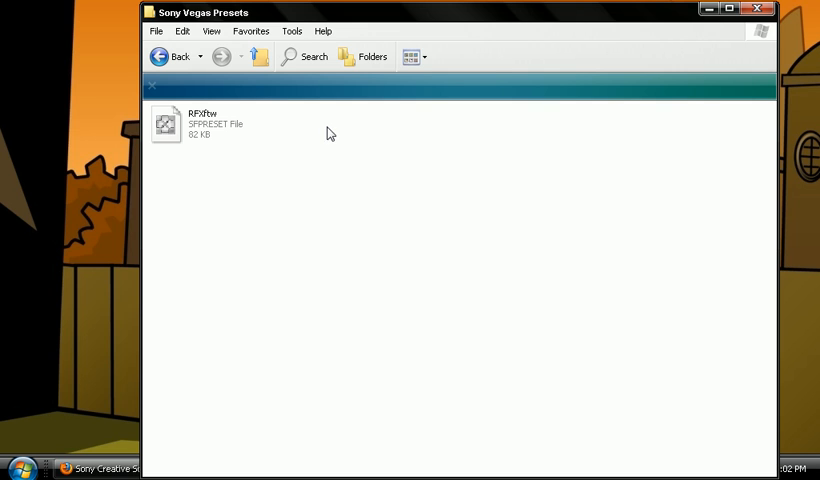
pyautogui.moveTo(364, 168)
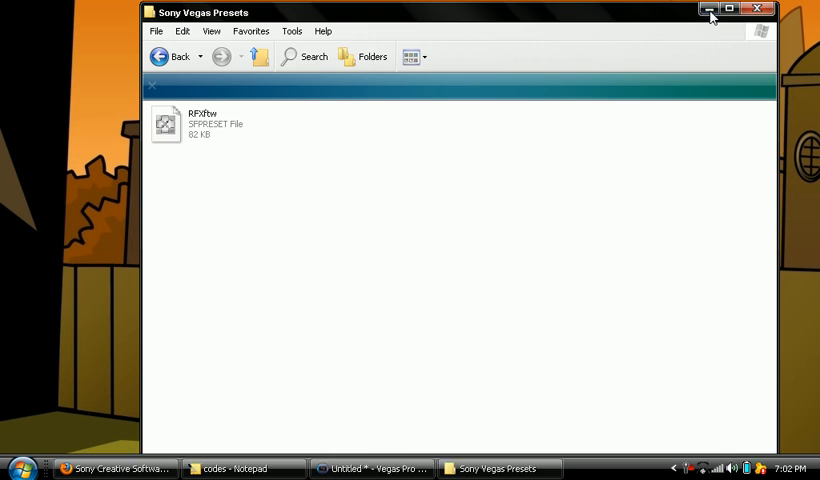
# Minimize Explorer and scroll the Sony utilities downloads page to the Preset Manager links.
pyautogui.click(708, 10)
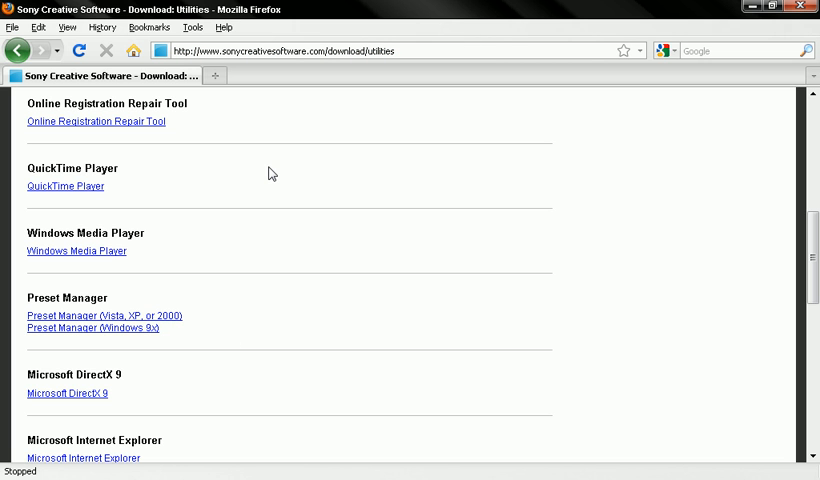
pyautogui.scroll(3)
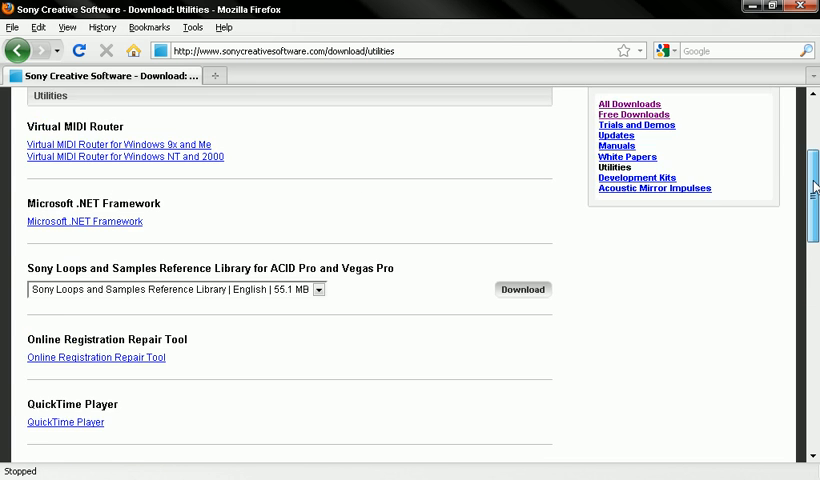
pyautogui.scroll(-3)
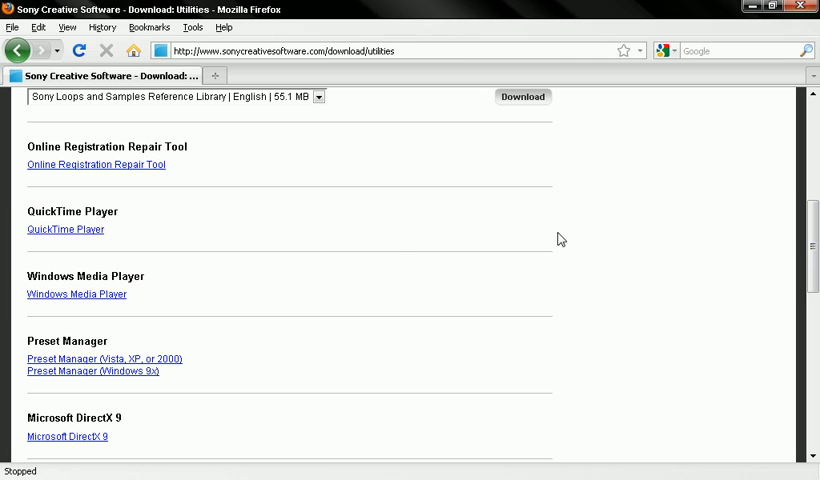
pyautogui.moveTo(332, 298)
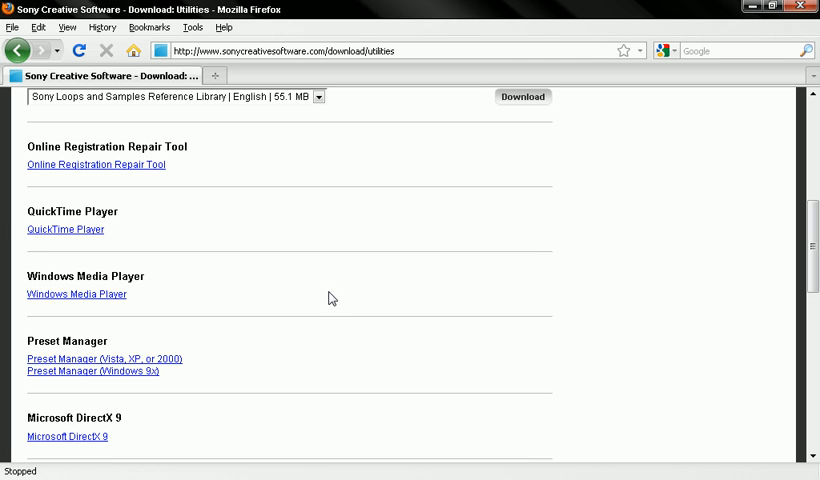
pyautogui.moveTo(584, 232)
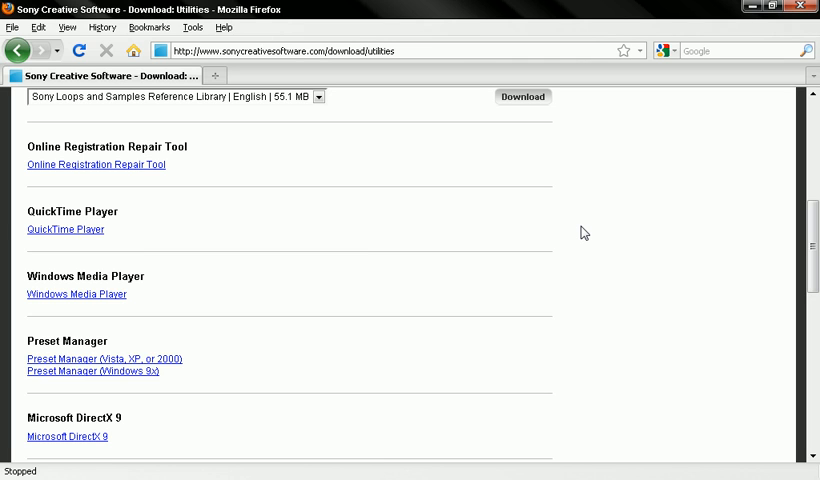
pyautogui.moveTo(750, 30)
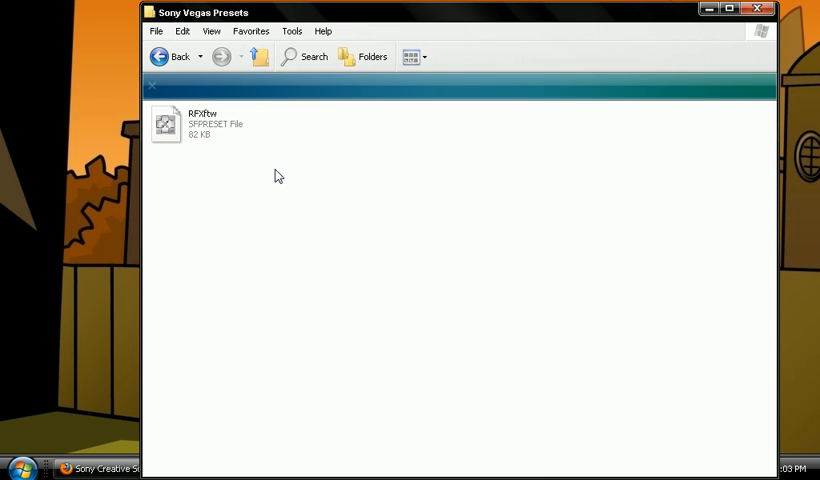
pyautogui.moveTo(192, 126)
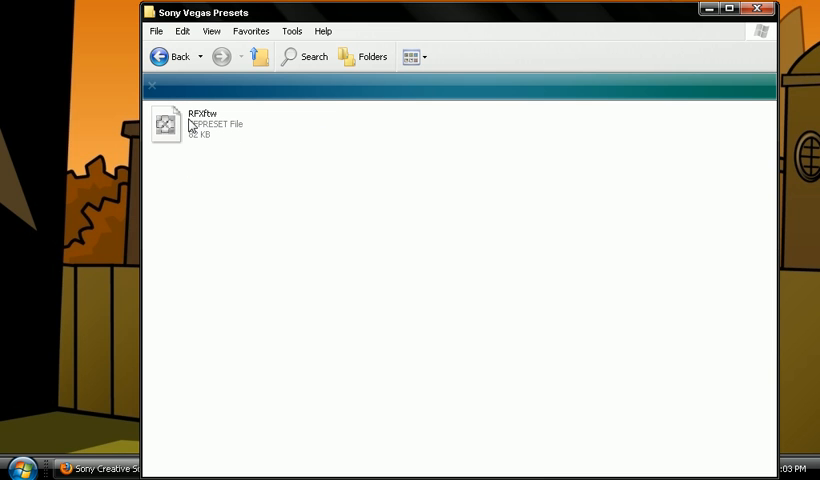
# Send the RFXfhw preset file to Preset Manager via its Open With menu.
pyautogui.rightClick(164, 122)
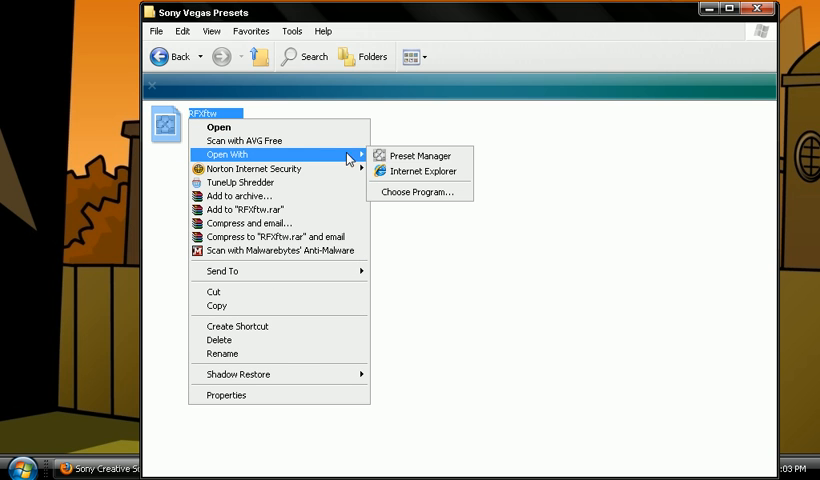
pyautogui.click(416, 156)
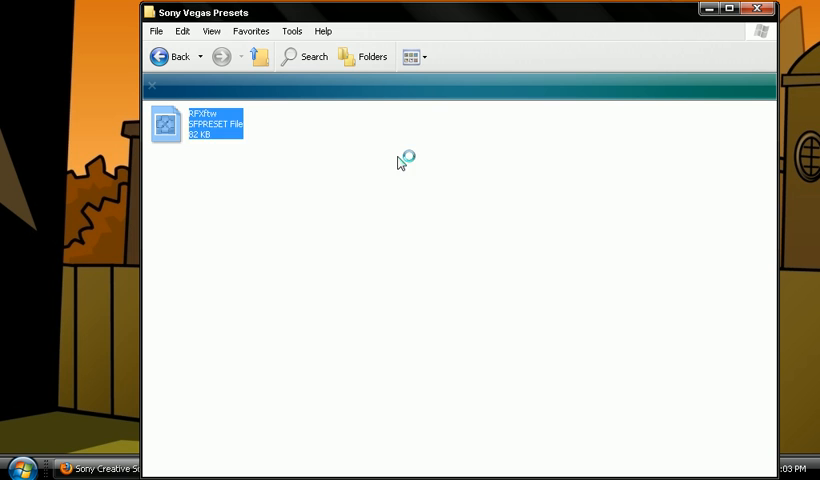
# Expand the RFXfhw.sfpreset package to list its FX Chains presets.
pyautogui.doubleClick(200, 122)
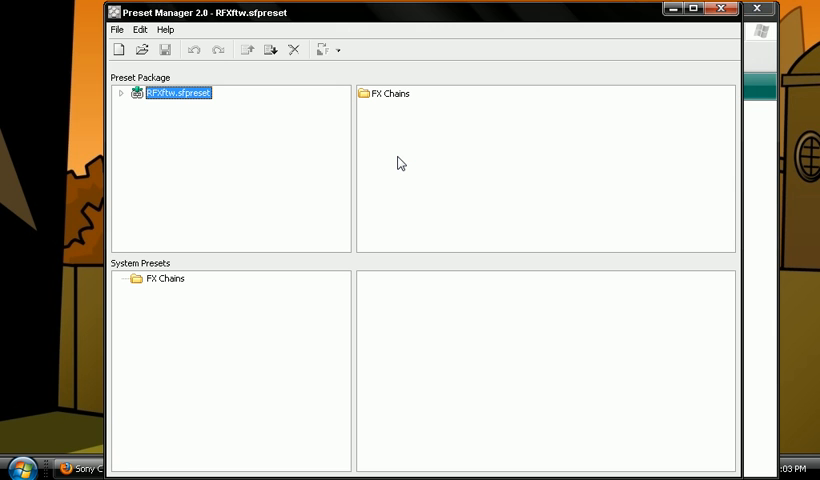
pyautogui.moveTo(388, 108)
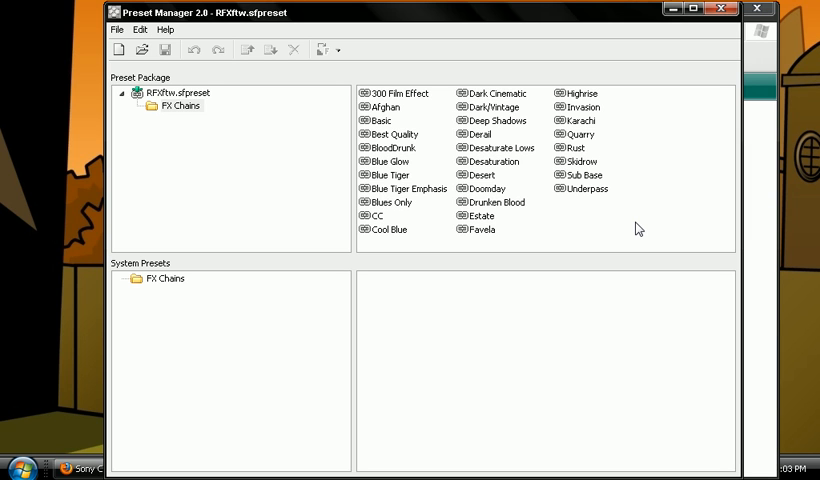
pyautogui.moveTo(458, 220)
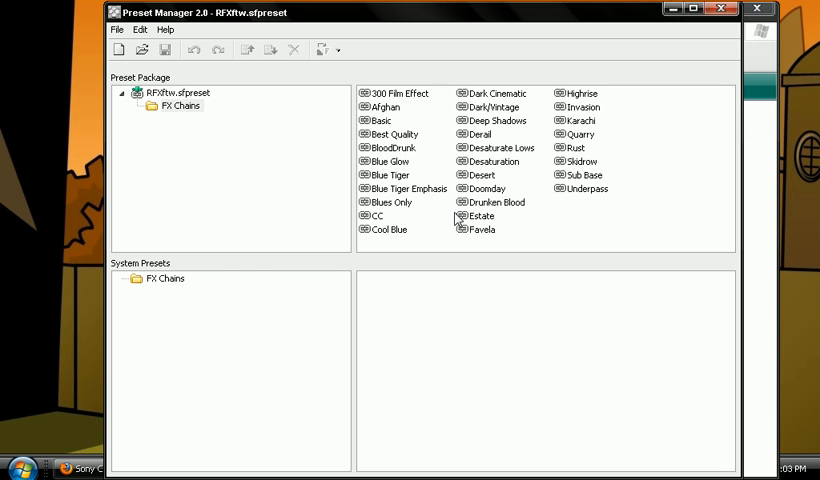
pyautogui.moveTo(176, 284)
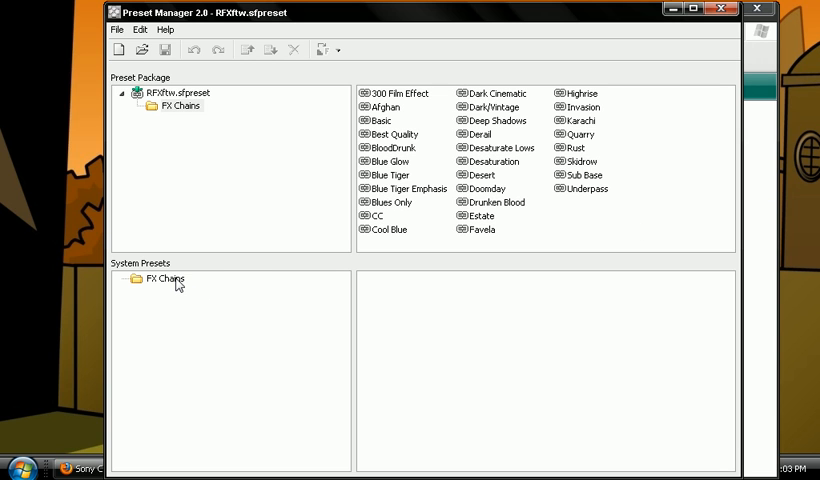
# List the installed System Presets FX chains alongside the package's FX chain presets.
pyautogui.click(164, 280)
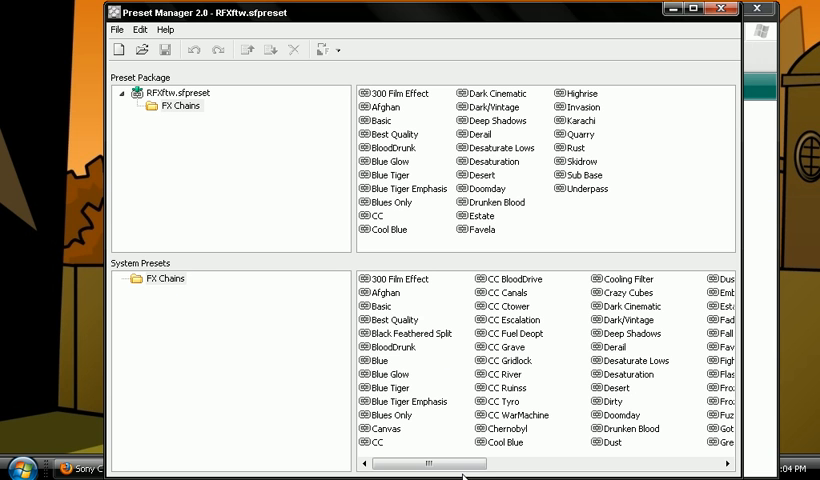
pyautogui.hscroll(3)
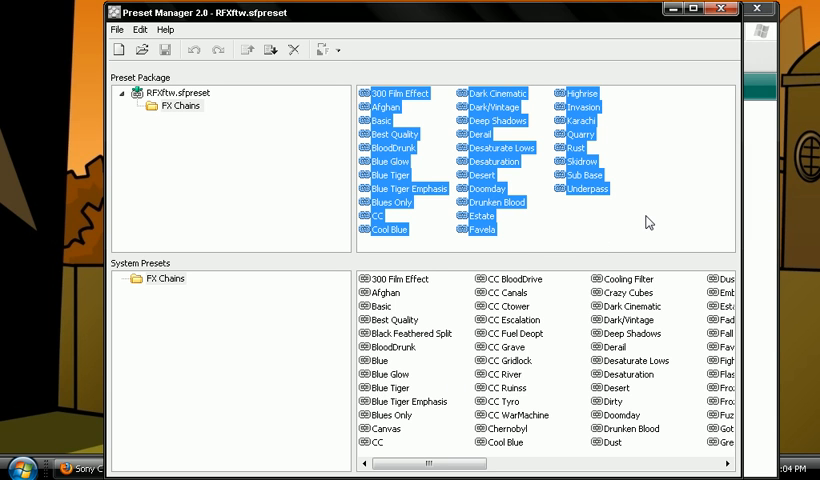
pyautogui.moveTo(646, 328)
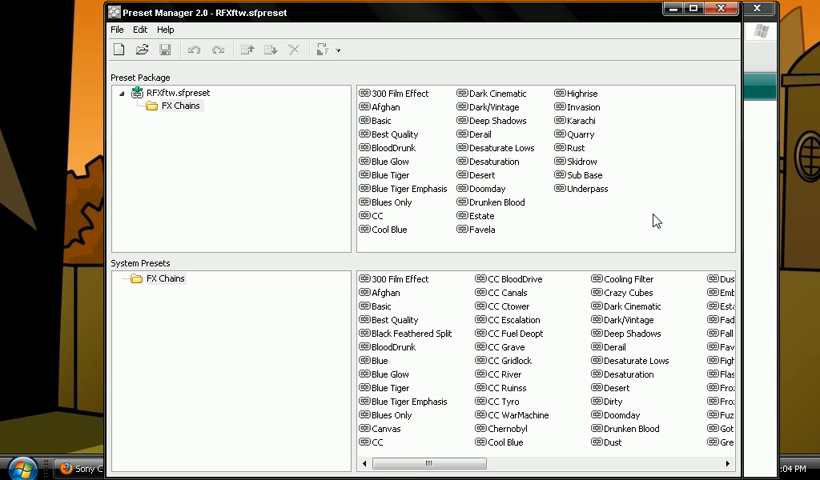
pyautogui.moveTo(624, 242)
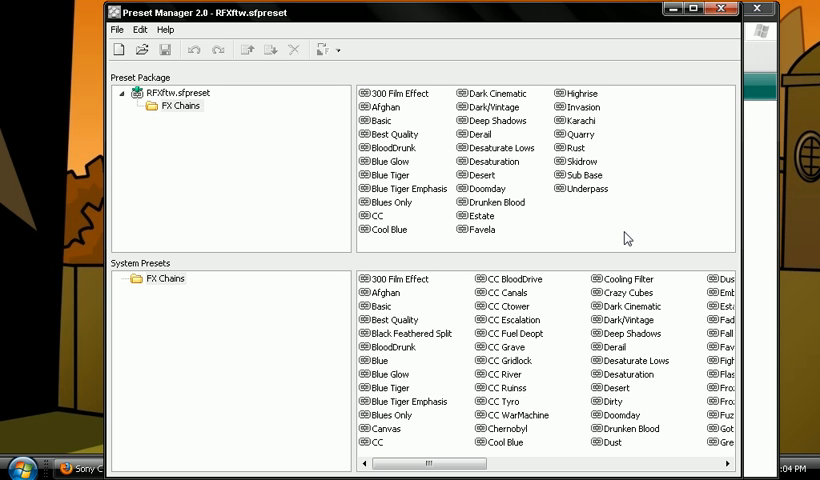
pyautogui.moveTo(648, 228)
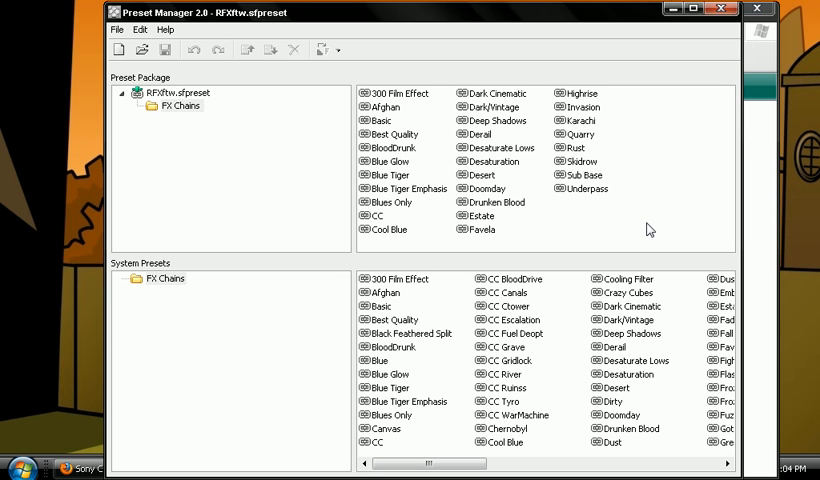
pyautogui.moveTo(718, 10)
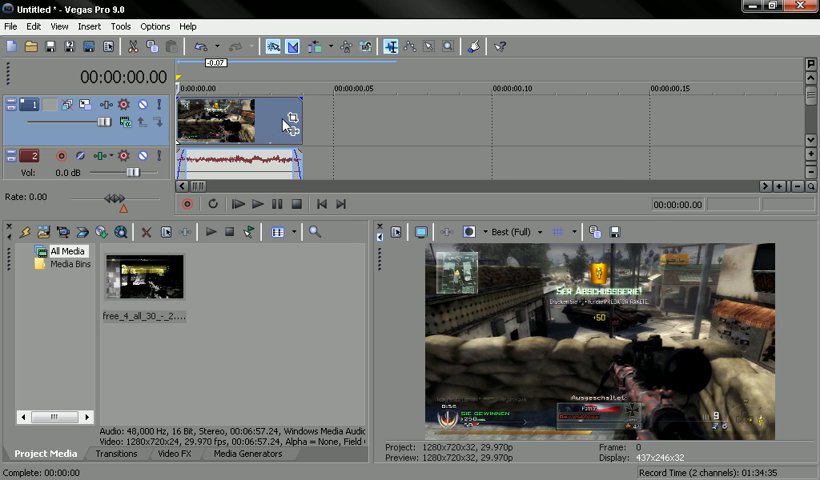
pyautogui.moveTo(292, 132)
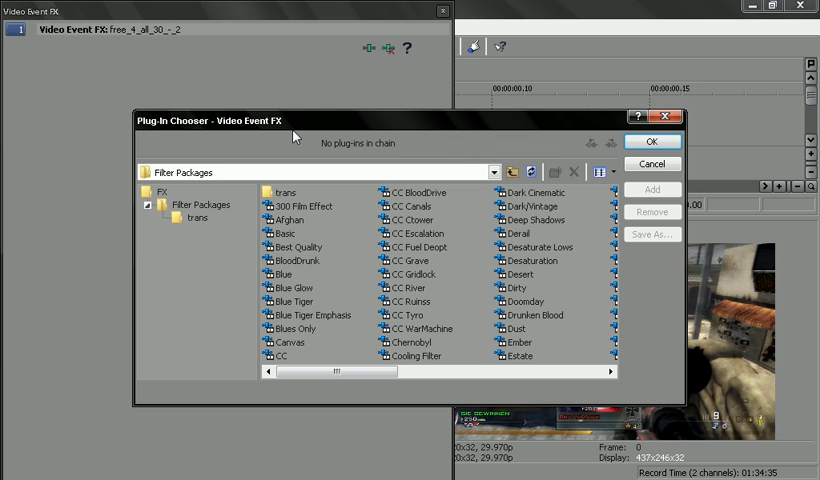
pyautogui.moveTo(316, 288)
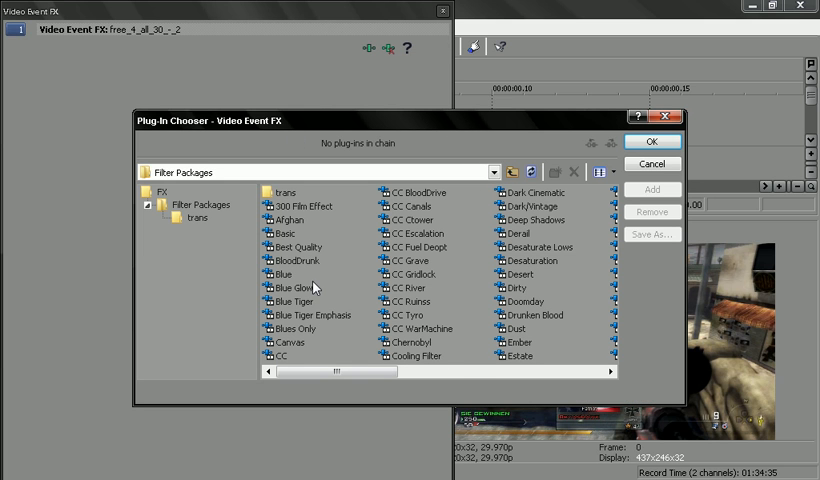
pyautogui.moveTo(532, 300)
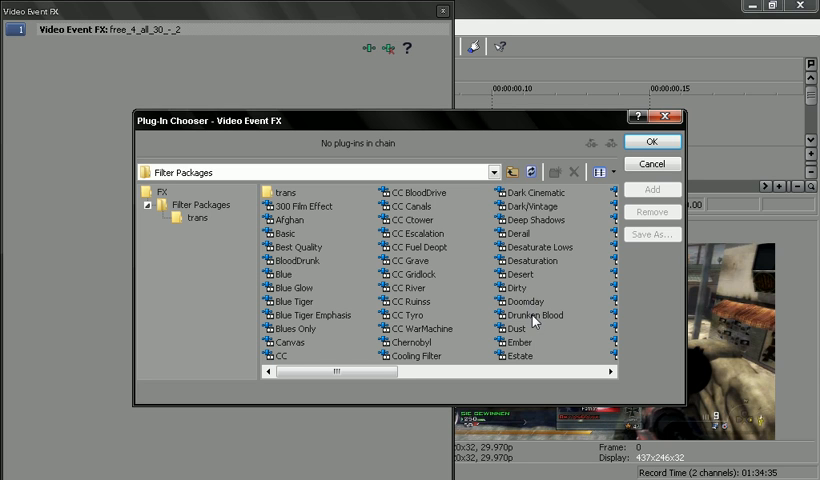
# Select the Drunken Blood filter package in the clip's Video Event FX Plug-In Chooser.
pyautogui.click(536, 316)
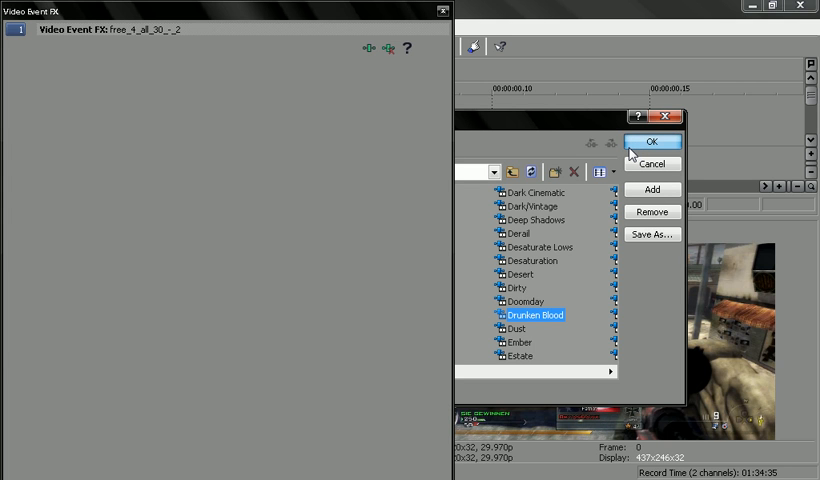
# Confirm Drunken Blood, review the Soft Contrast settings, and close the Video Event FX window.
pyautogui.click(650, 140)
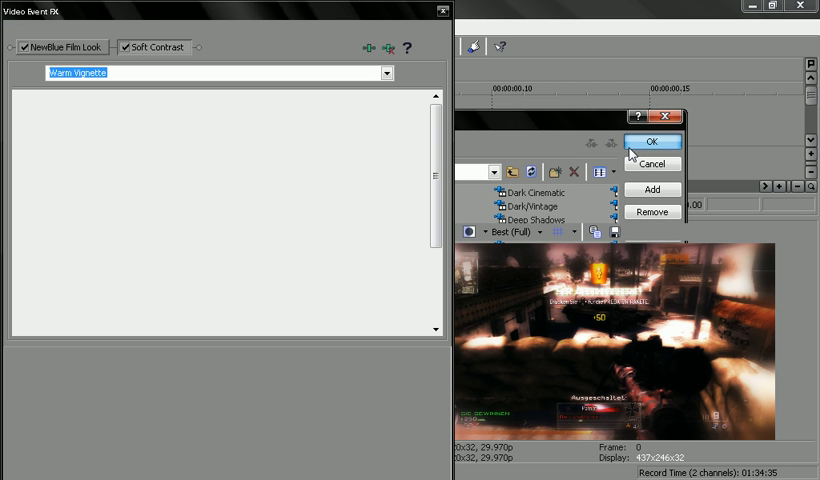
pyautogui.click(652, 140)
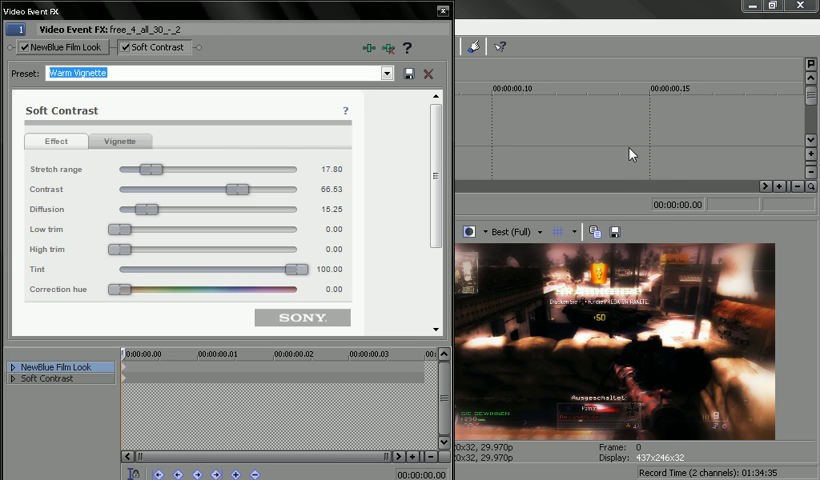
pyautogui.moveTo(458, 152)
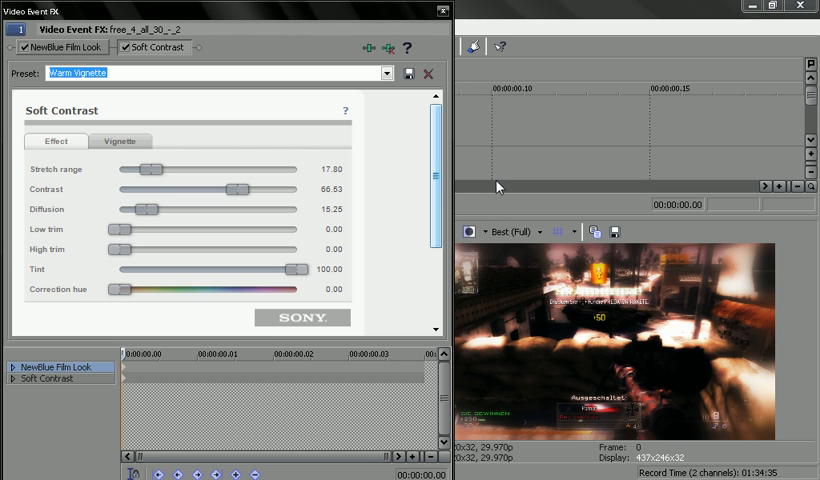
pyautogui.moveTo(484, 122)
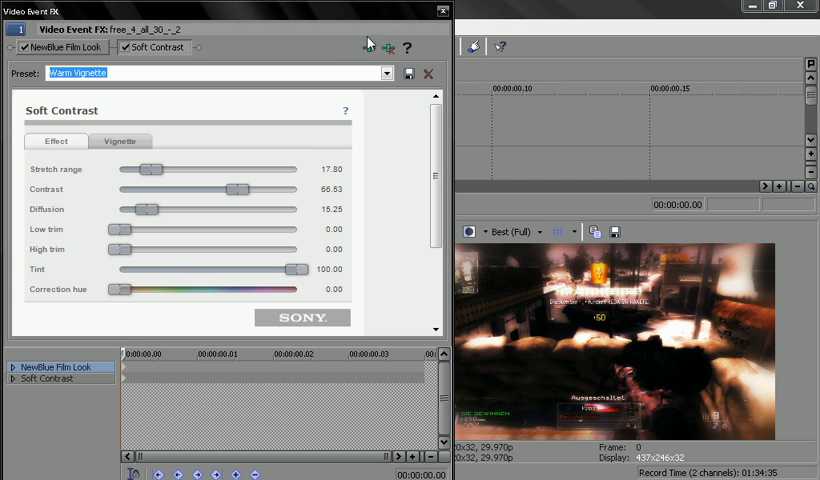
pyautogui.click(442, 10)
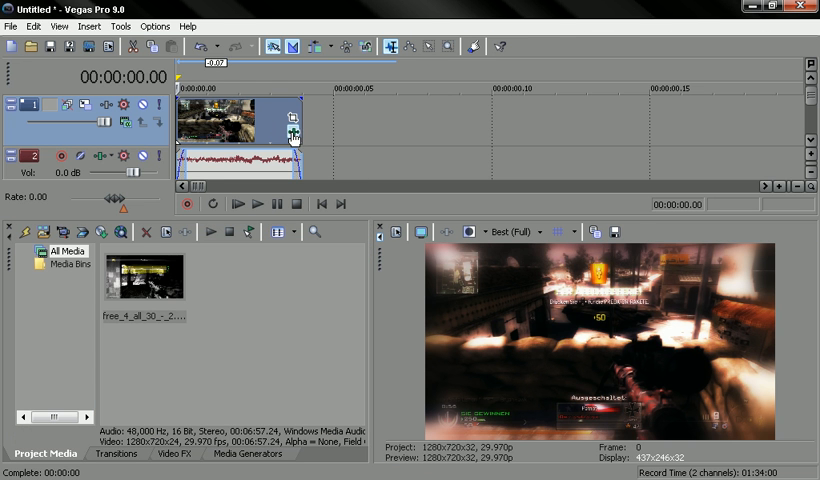
# Replace the clip's effects with another filter package from the Plug-In Chooser.
pyautogui.click(288, 120)
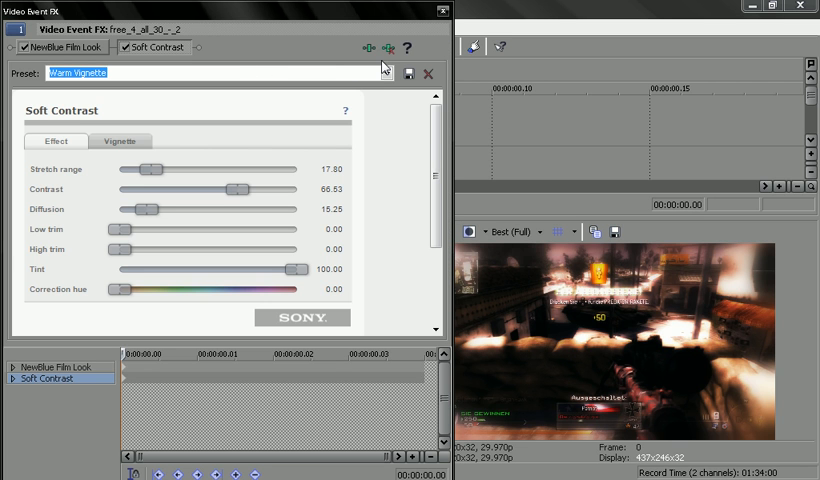
pyautogui.click(444, 12)
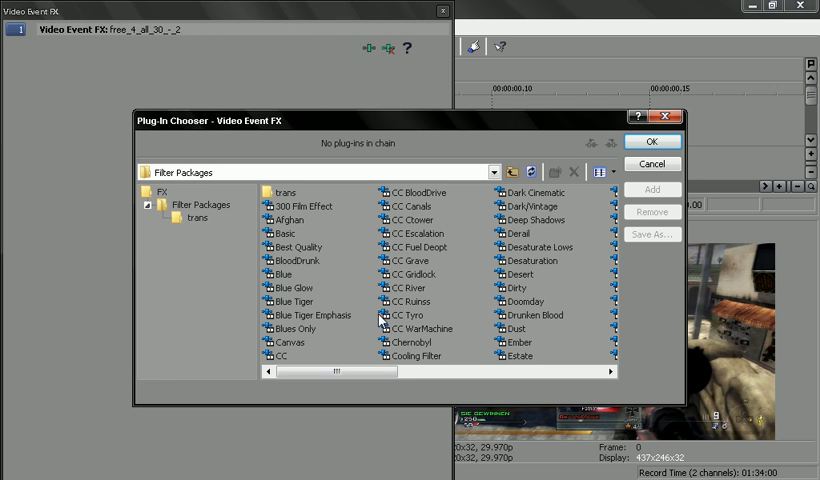
pyautogui.moveTo(424, 280)
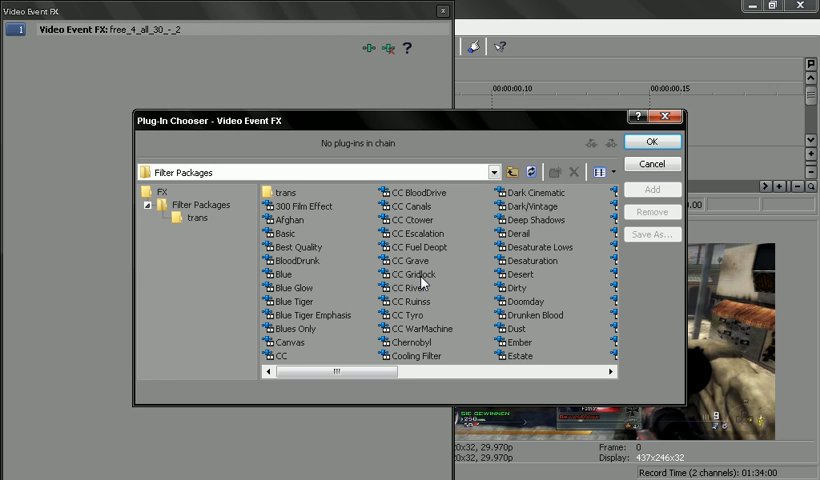
pyautogui.moveTo(324, 348)
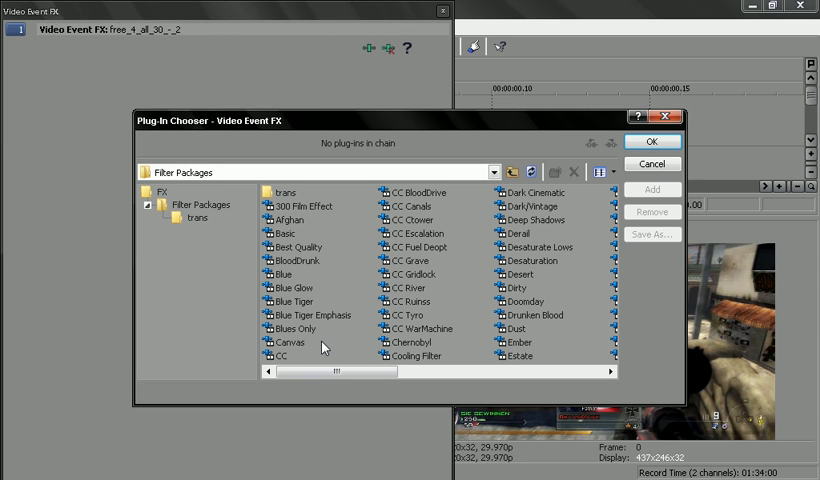
pyautogui.click(284, 356)
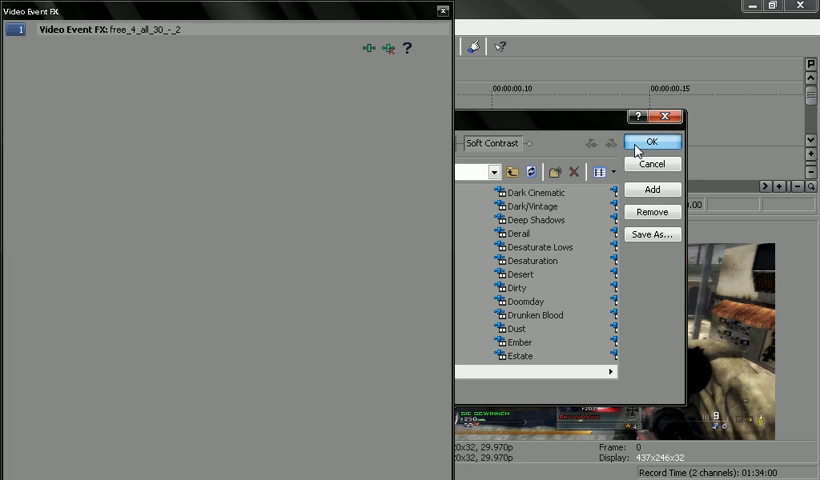
pyautogui.click(652, 140)
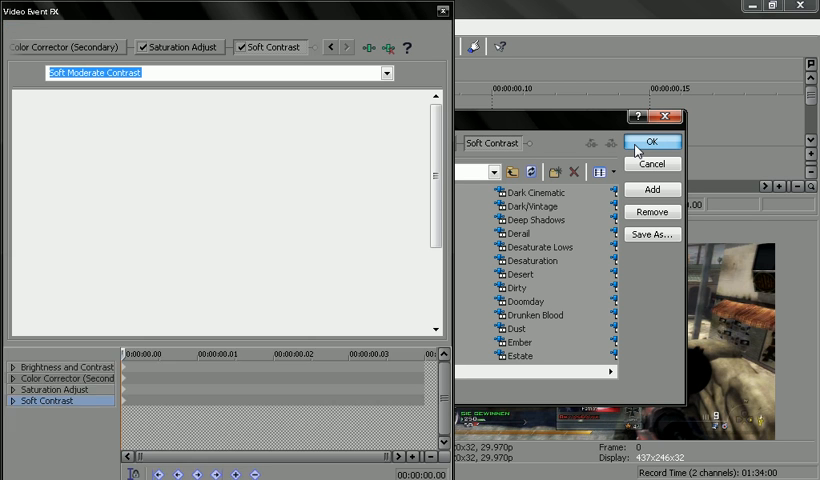
# Remove Soft Contrast and Saturation Adjust, leaving Brightness and Contrast plus Color Corrector (Secondary).
pyautogui.click(652, 140)
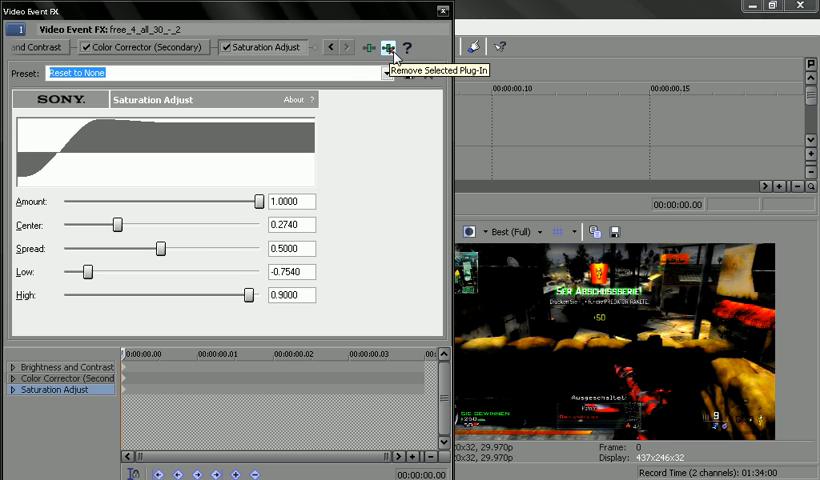
pyautogui.click(388, 48)
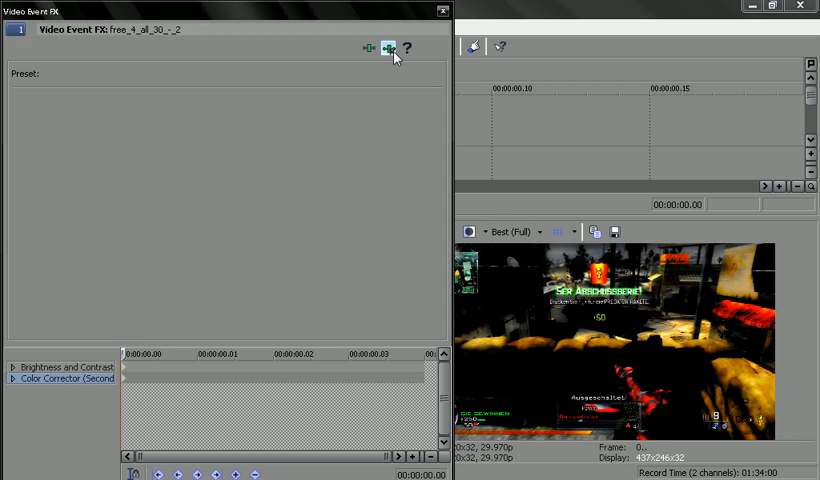
# Apply a different filter package and strip Color Corrector so only NewBlue Film Lock remains.
pyautogui.click(442, 12)
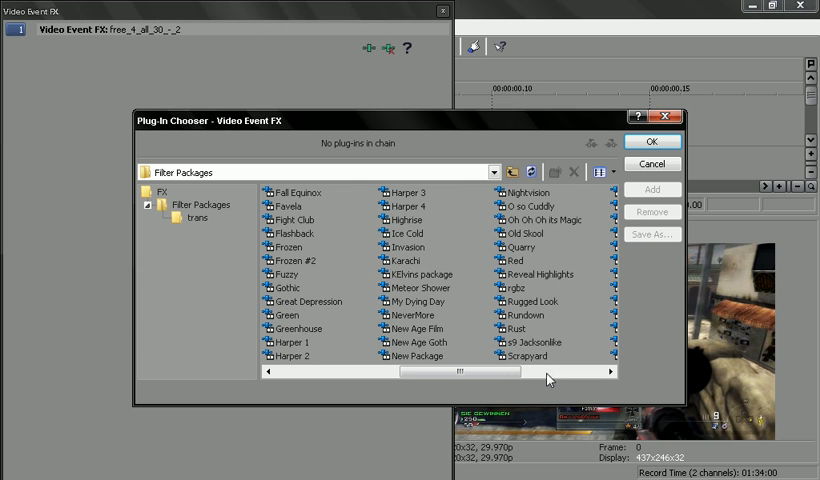
pyautogui.moveTo(292, 242)
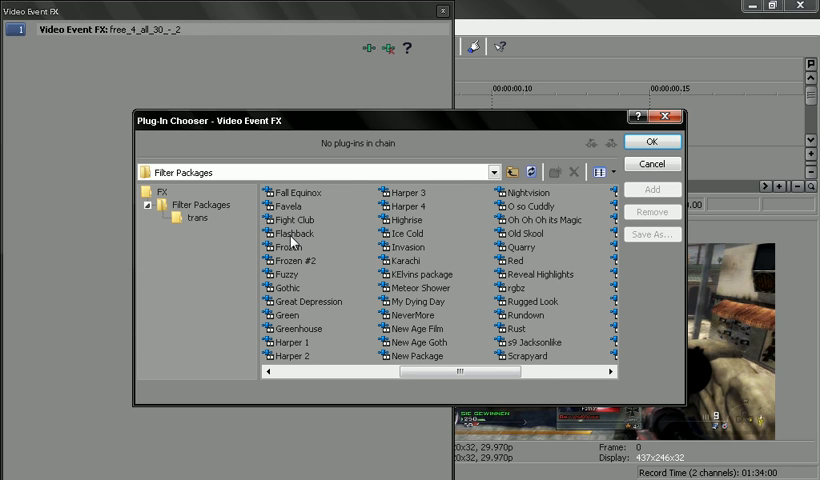
pyautogui.click(292, 232)
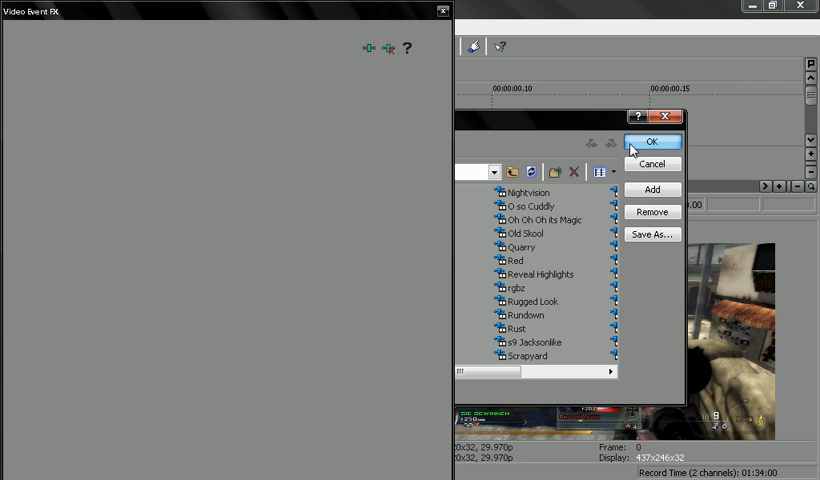
pyautogui.click(652, 140)
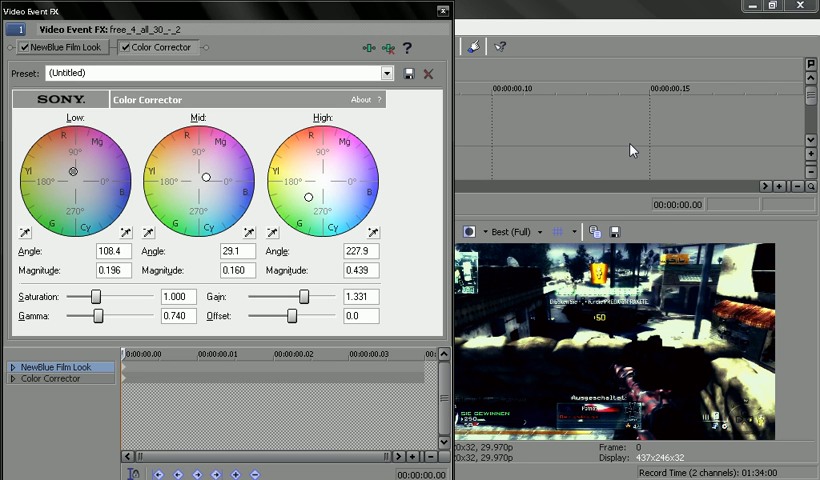
pyautogui.moveTo(440, 90)
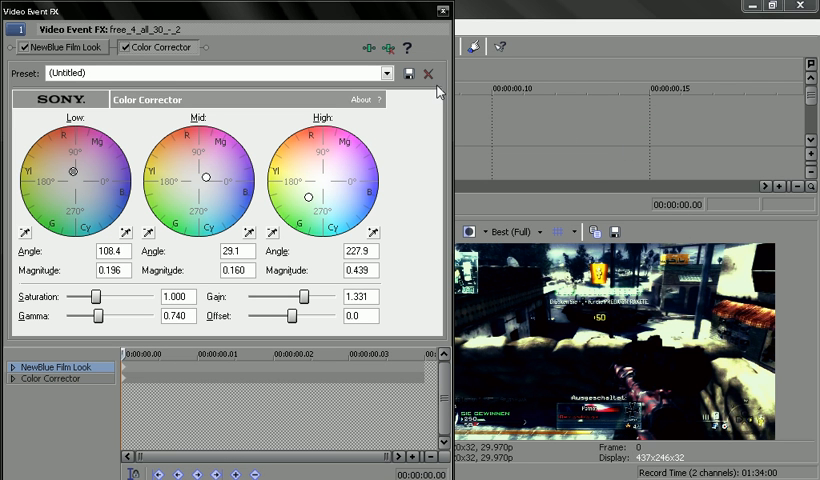
pyautogui.moveTo(420, 56)
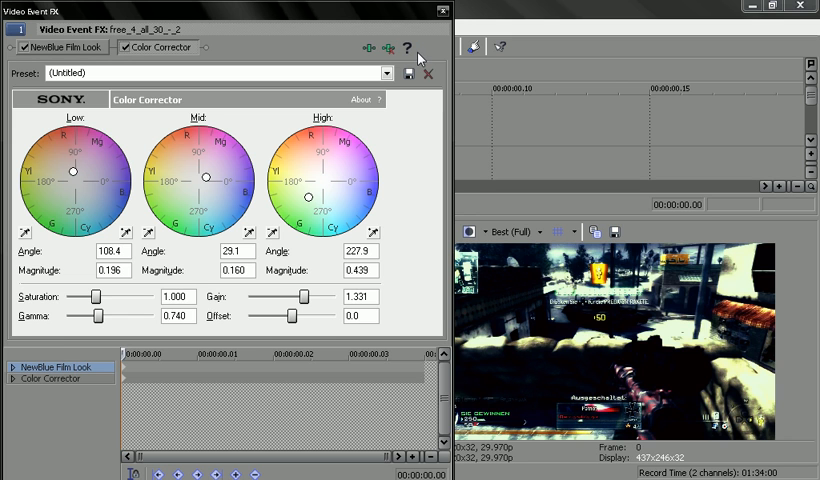
pyautogui.click(388, 48)
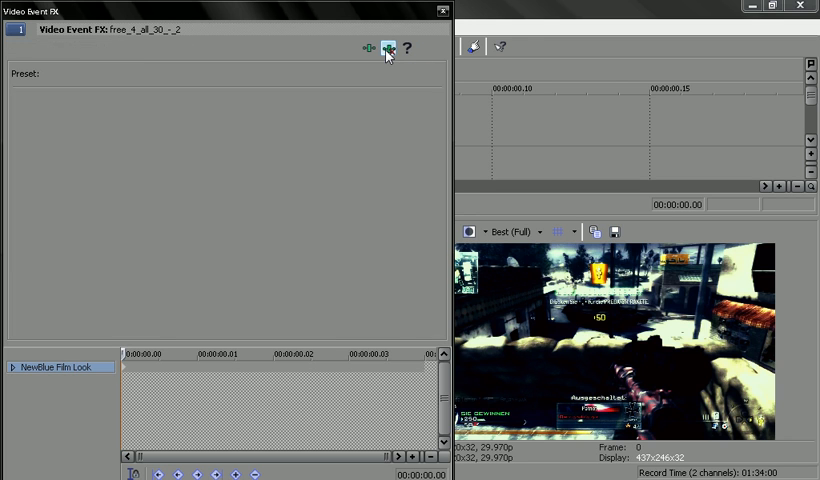
# Dismiss the 'Vegas Pro has stopped working' crash report with Do Not Send, returning to the desktop.
pyautogui.click(444, 12)
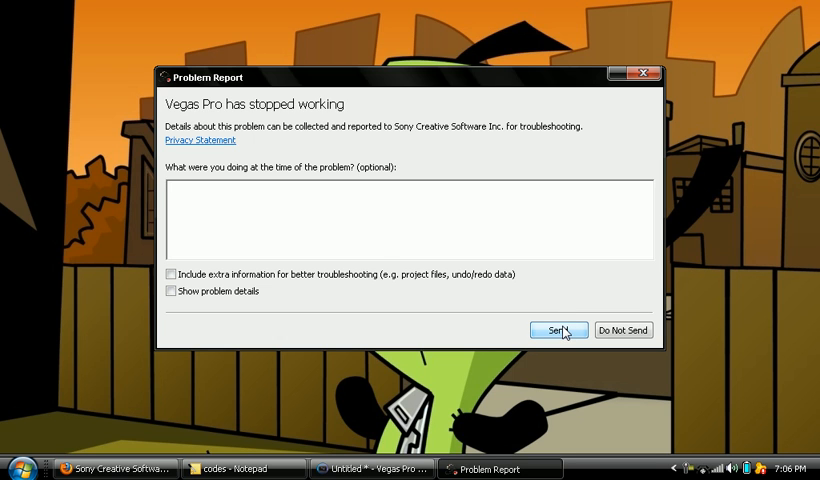
pyautogui.moveTo(622, 330)
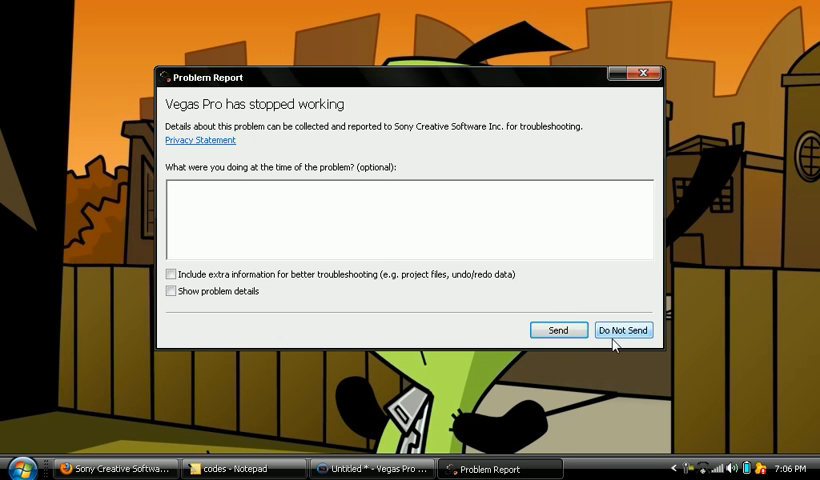
pyautogui.click(624, 330)
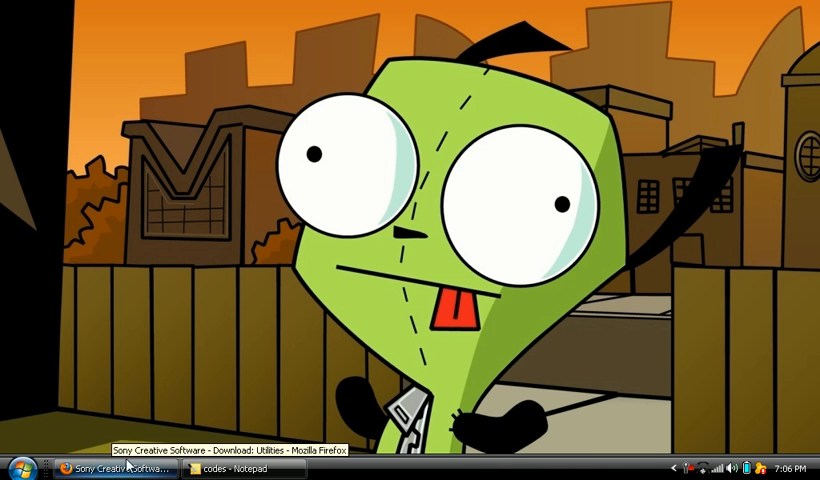